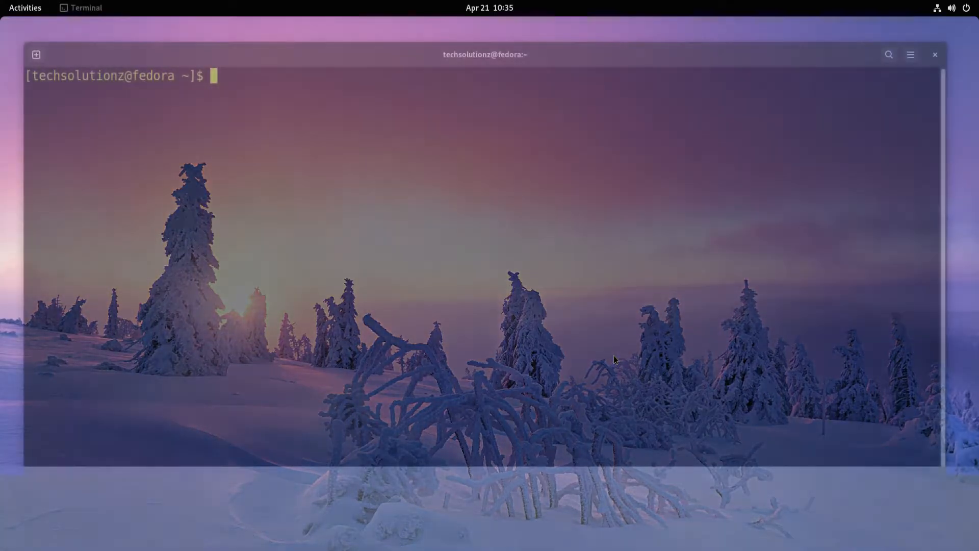
Run 'sudo dnf update' to update all installed system packages
text(sudo dnf update)
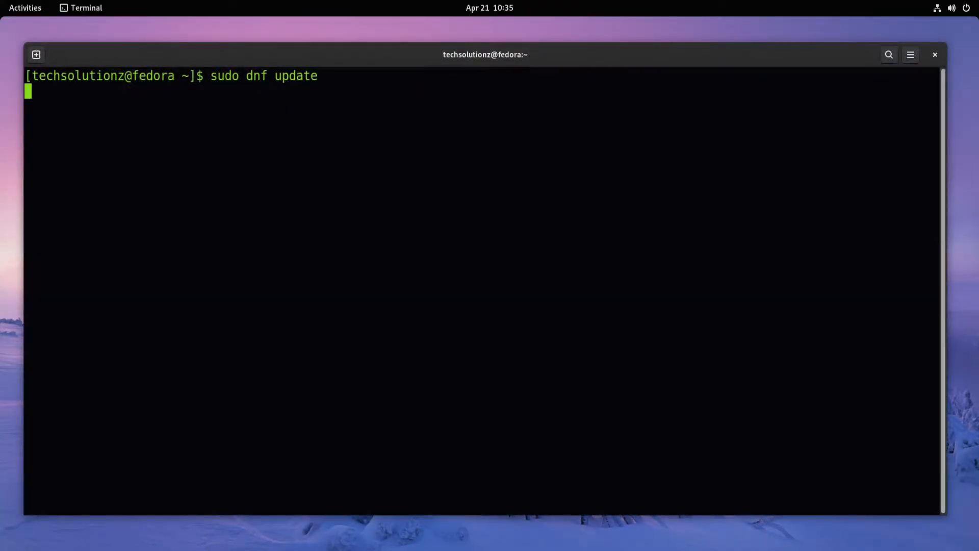
key(Return)
text(sudo dn)
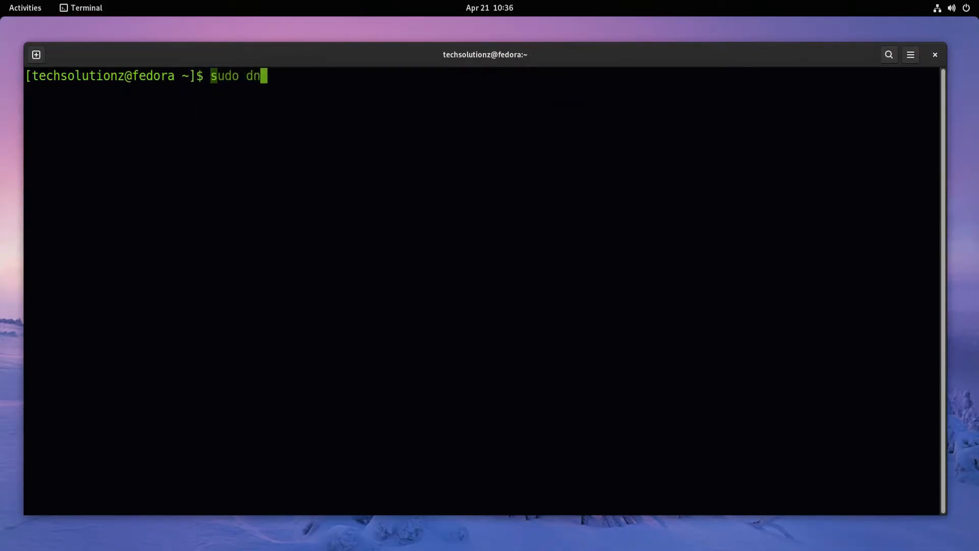
Run 'sudo dnf install bottles' and confirm with Y to install the 8 packages
text(f install bot)
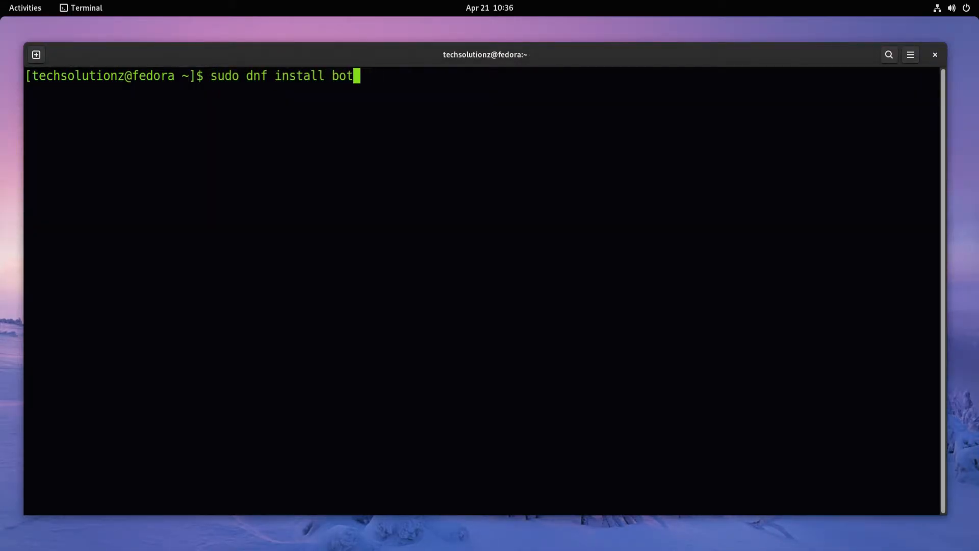
key(Return)
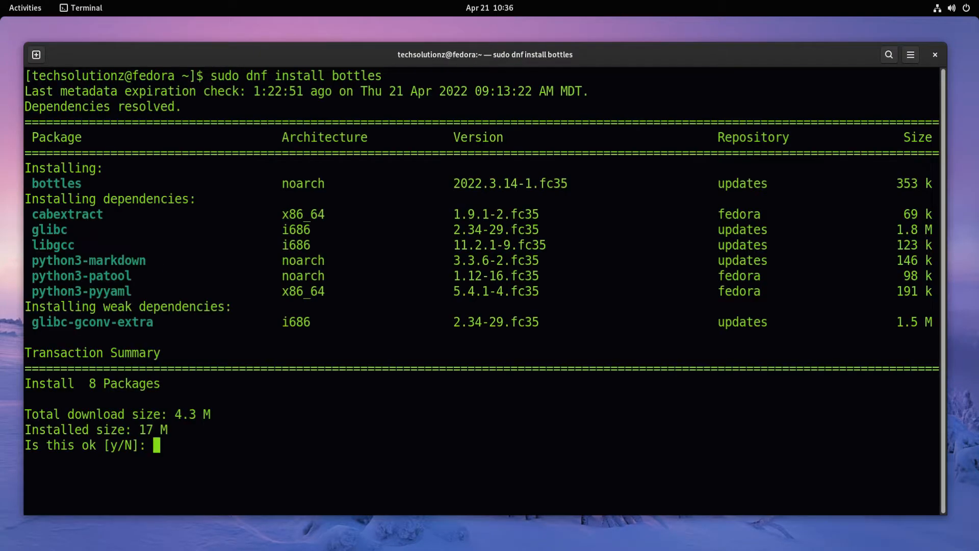
text(Y)
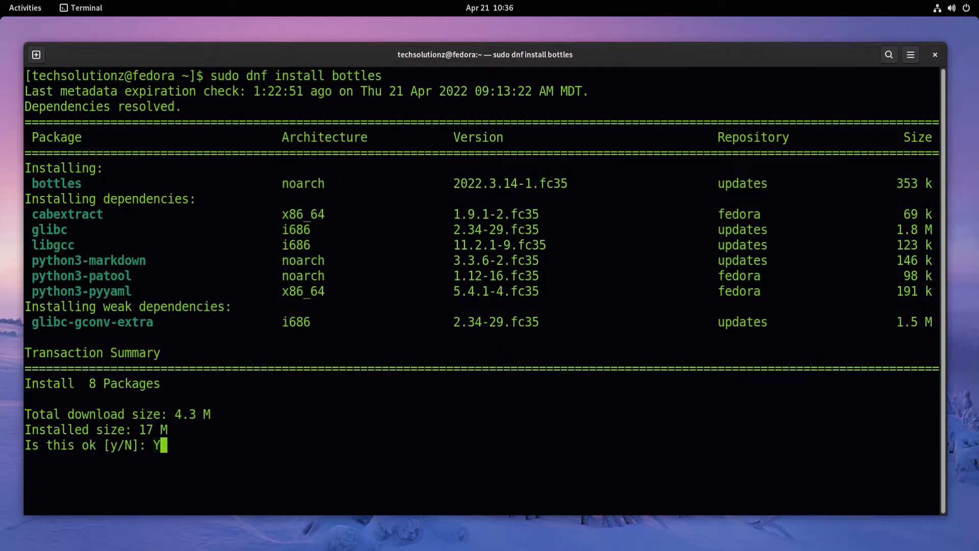
key(Return)
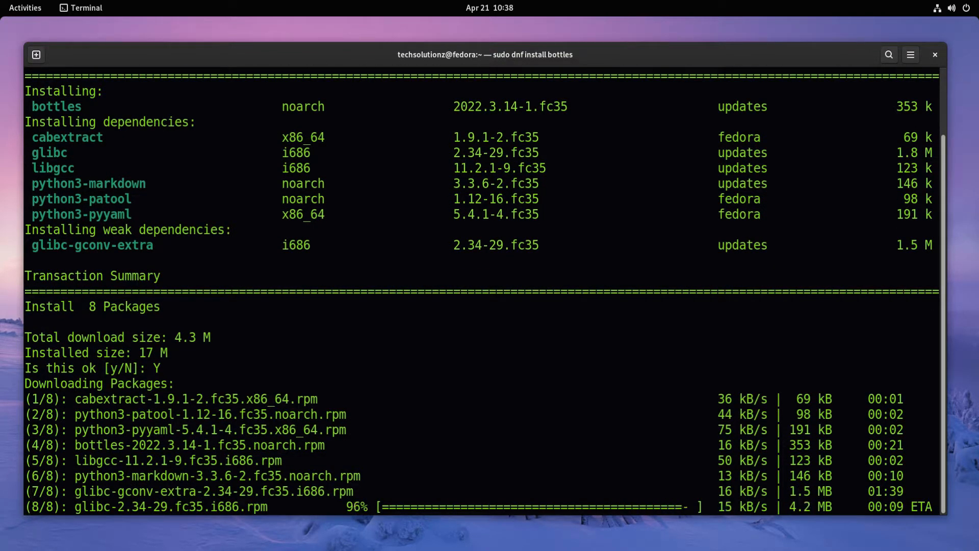
text(c)
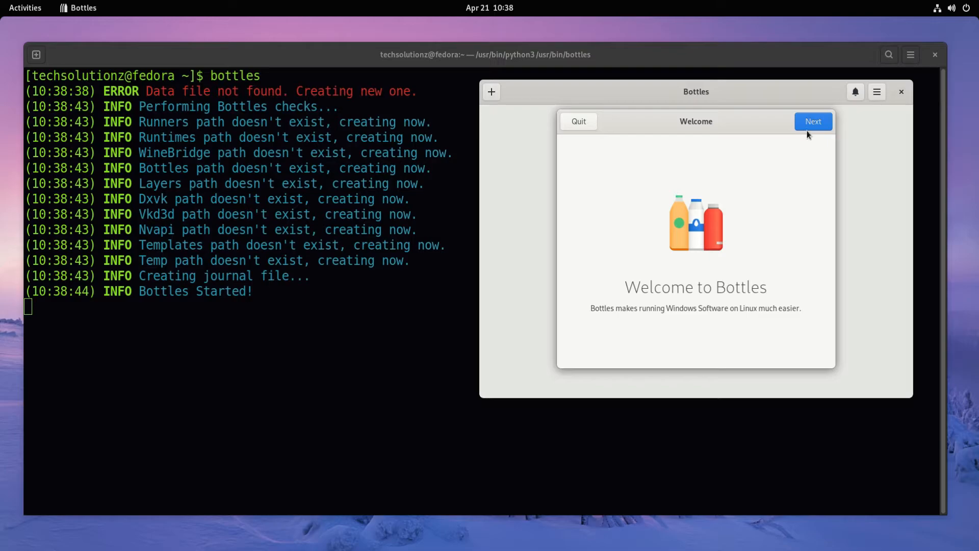
Advance past the Welcome screen and start downloading the runners and components
click(814, 121)
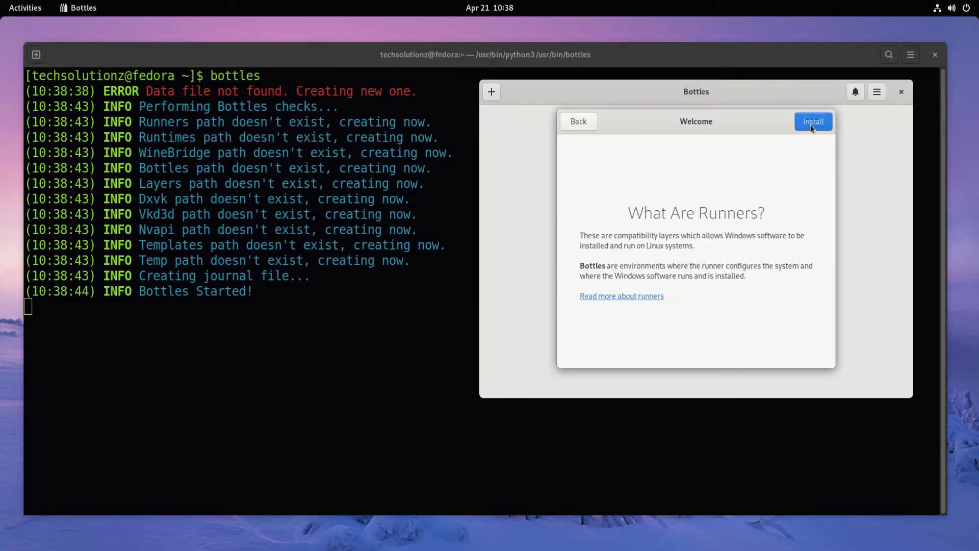
click(813, 121)
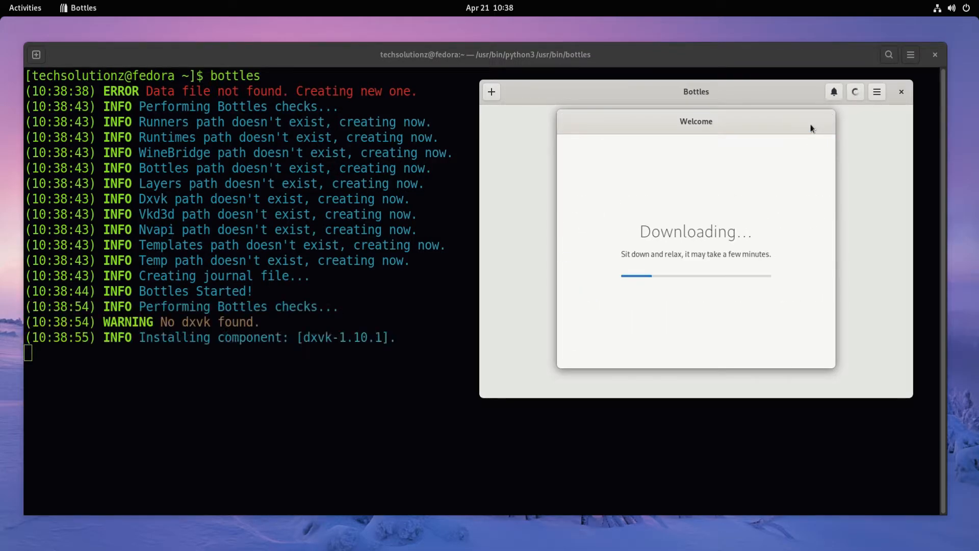
mouse_move(805, 161)
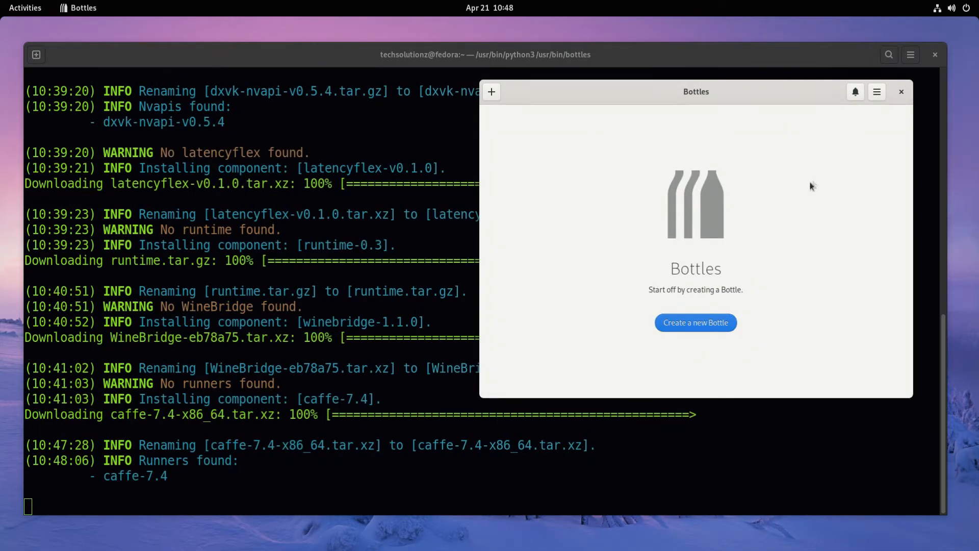
mouse_move(695, 323)
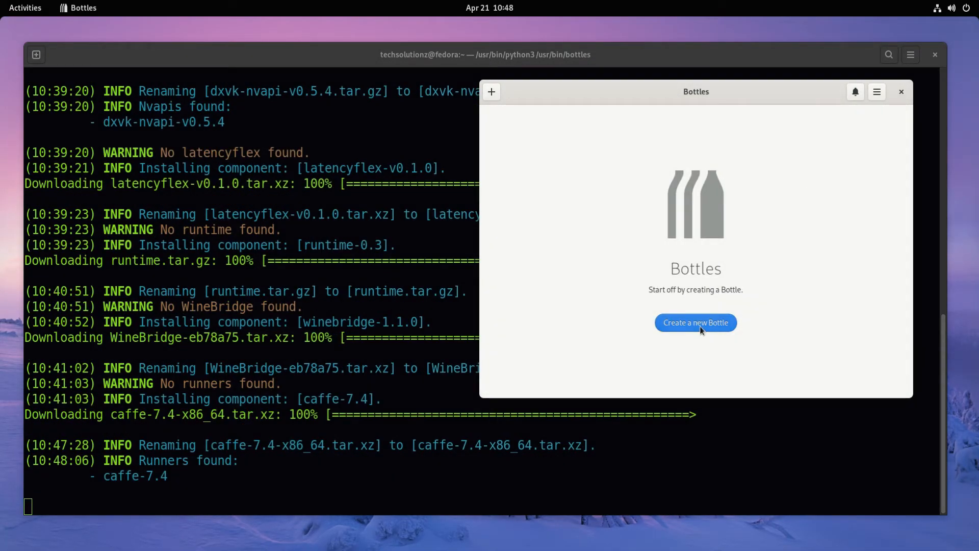
click(876, 92)
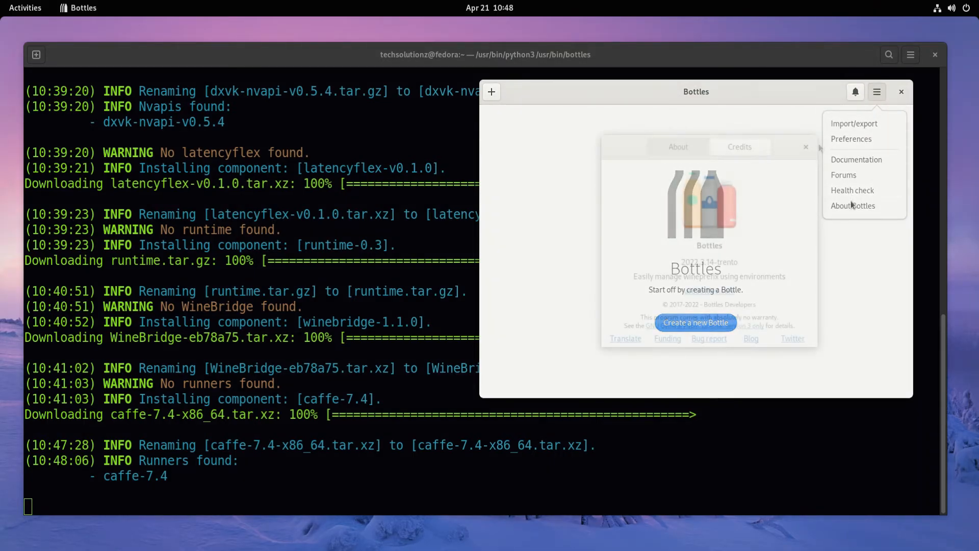
click(806, 147)
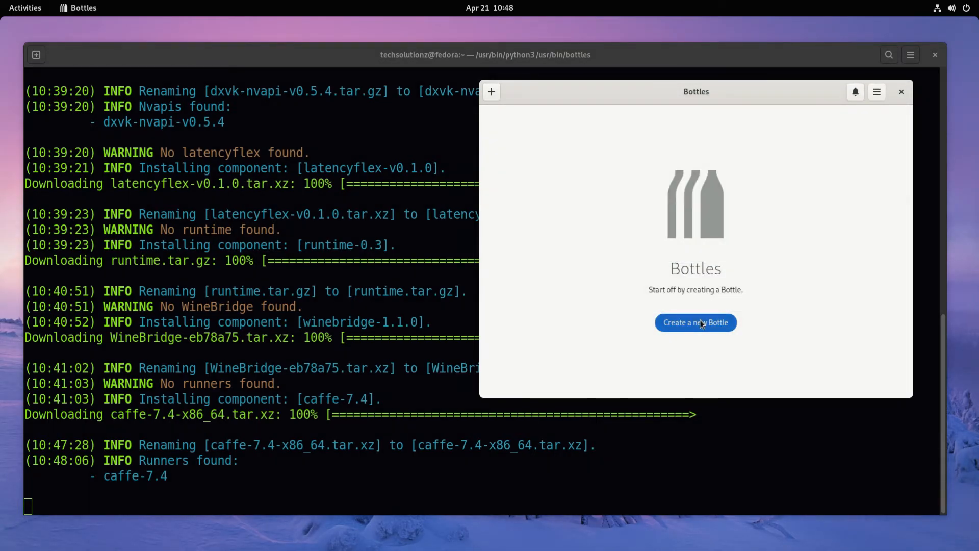
click(695, 322)
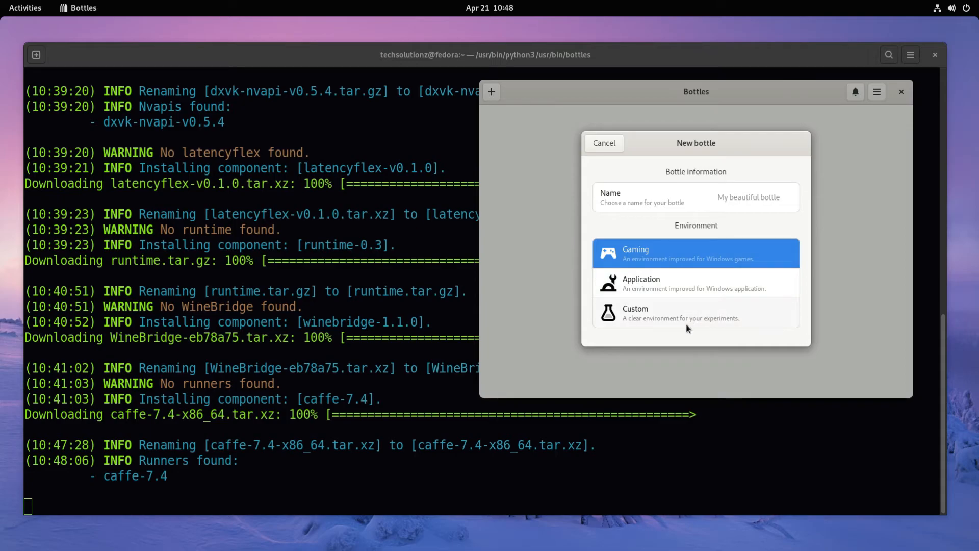
click(603, 143)
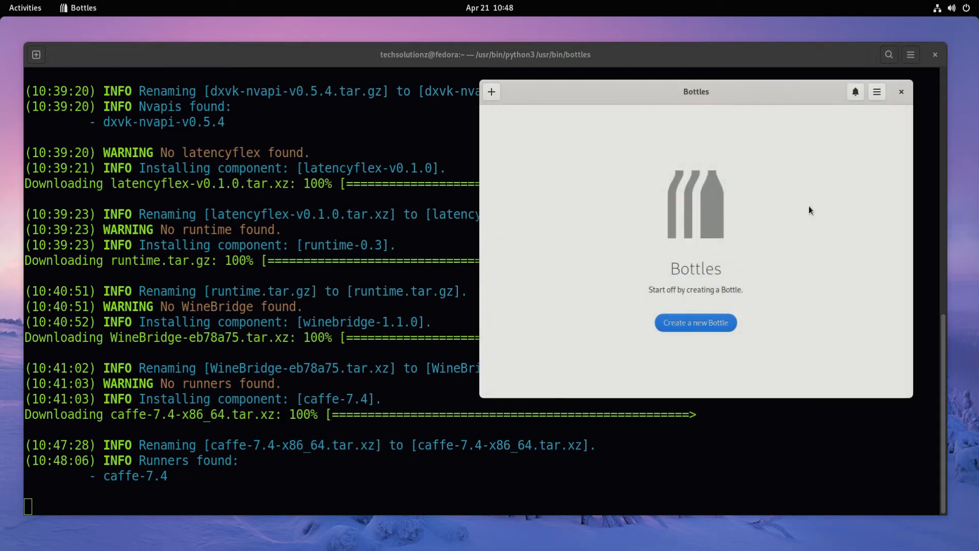